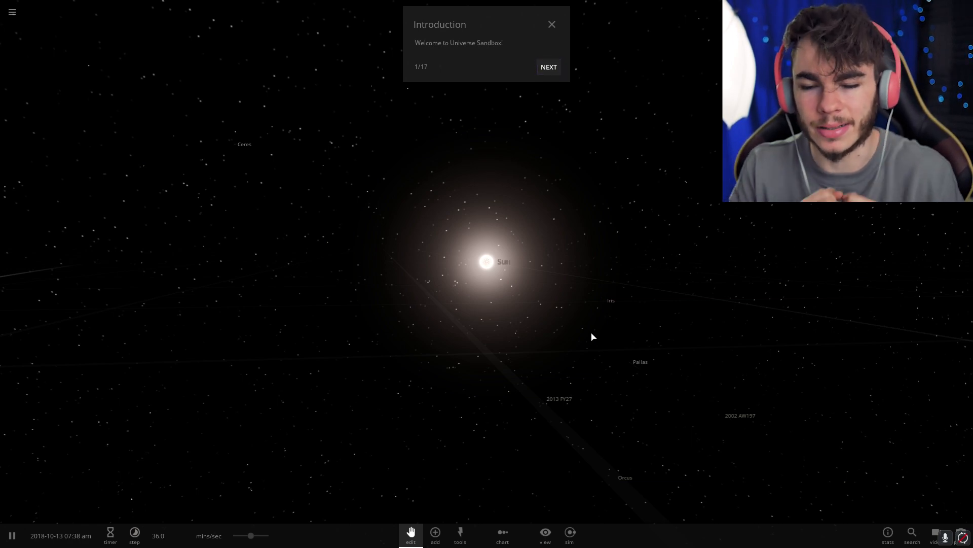
pyautogui.moveTo(527, 48)
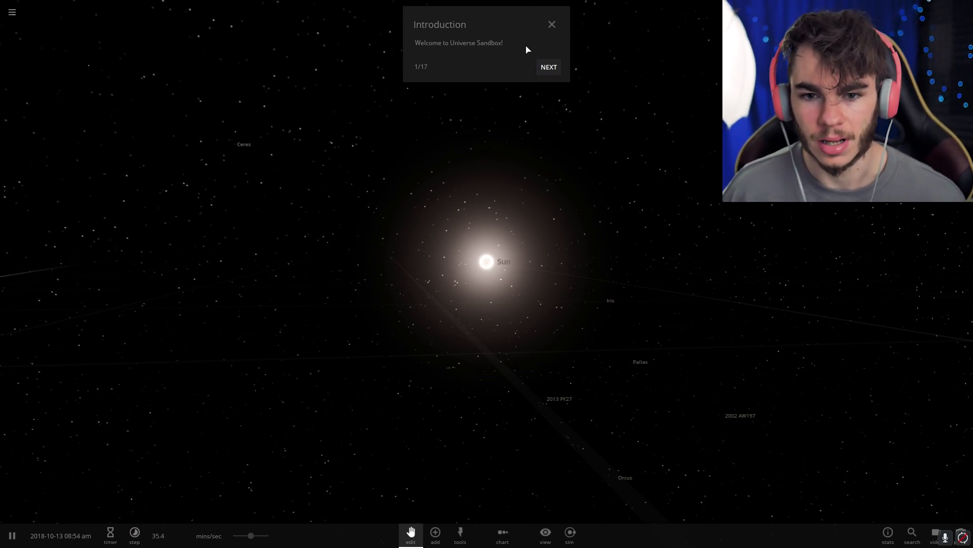
# - Advance the Introduction tutorial toward step 4, bringing Earth up close
pyautogui.click(549, 67)
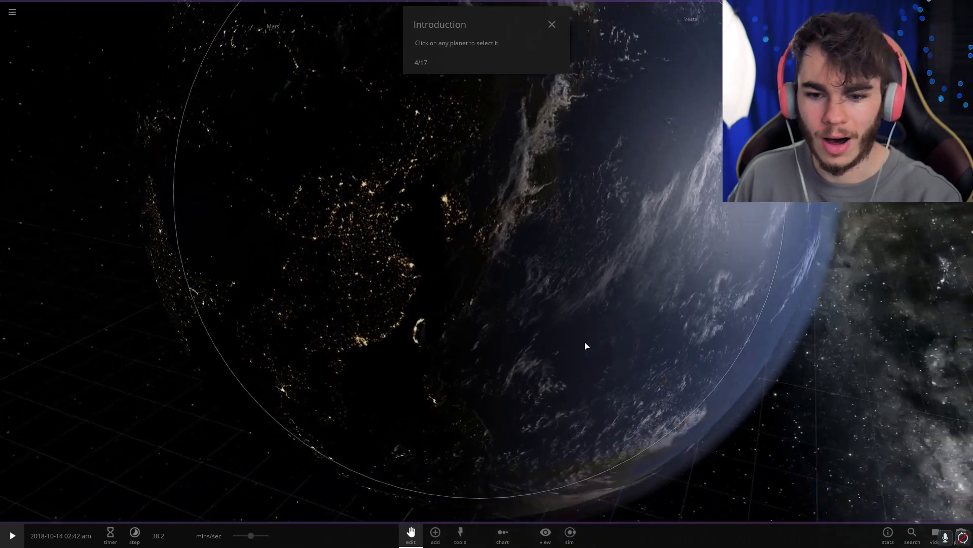
# - Select Earth to show its properties: mass 1.00 Earth, radius 6371 km
pyautogui.click(586, 346)
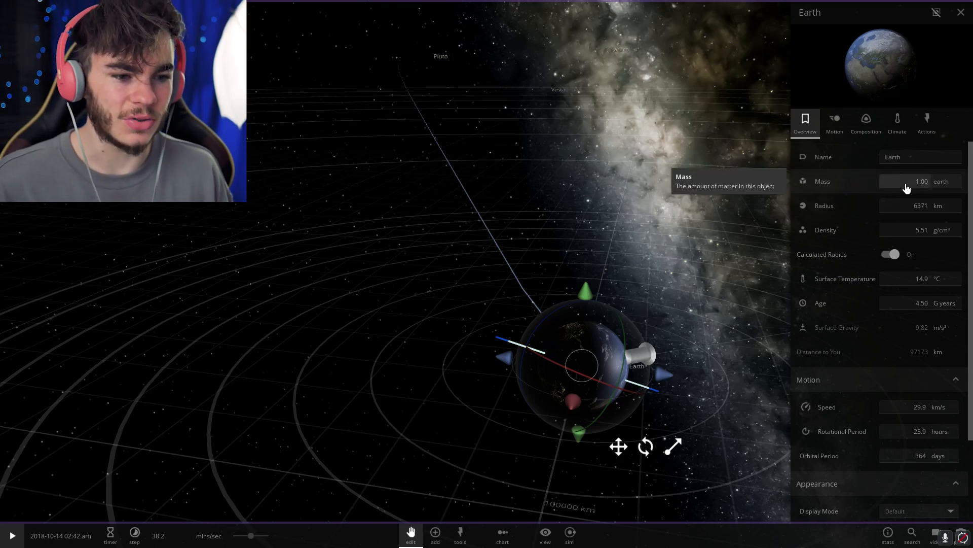
pyautogui.moveTo(902, 224)
pyautogui.write('1000')
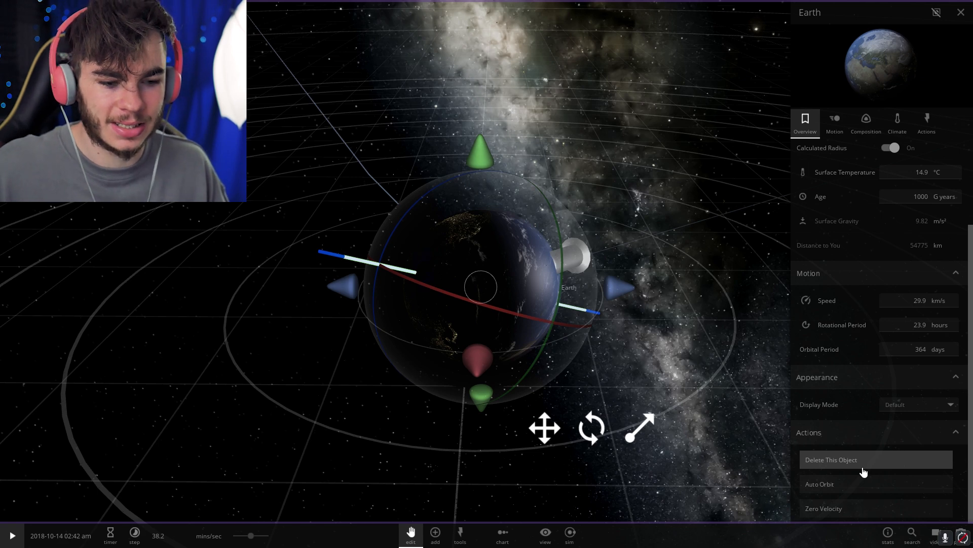
pyautogui.moveTo(862, 460)
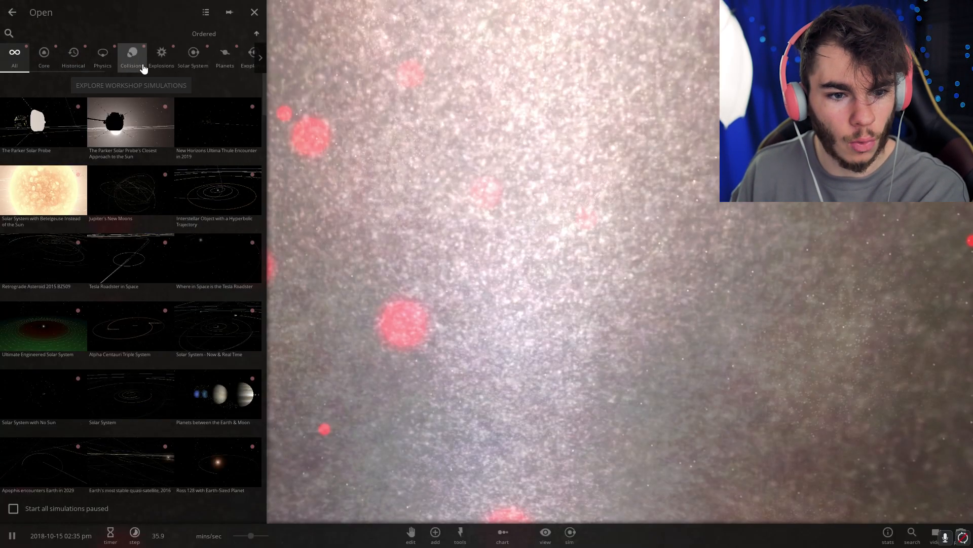
# - Filter the simulations browser to Collisions and load Earth & Moon | Slow Motion
pyautogui.click(132, 55)
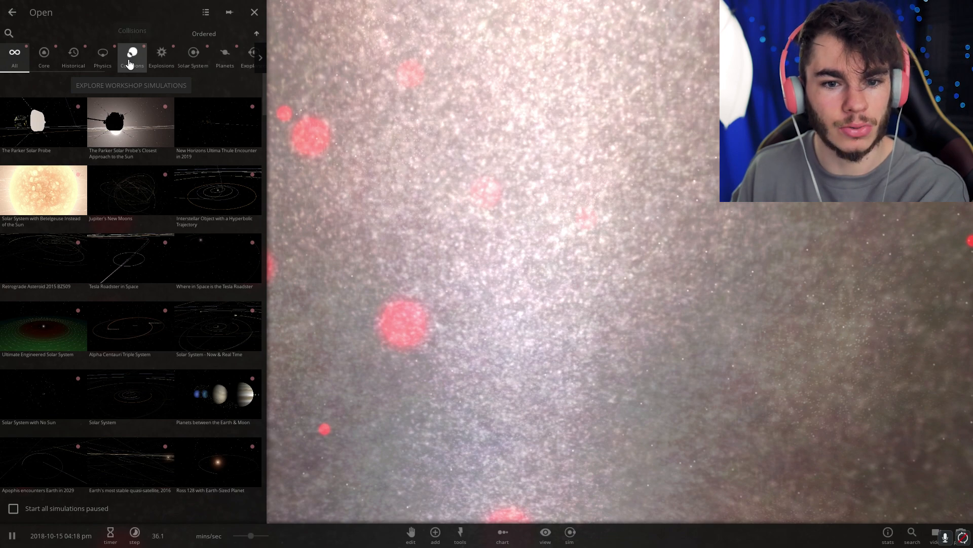
pyautogui.click(132, 53)
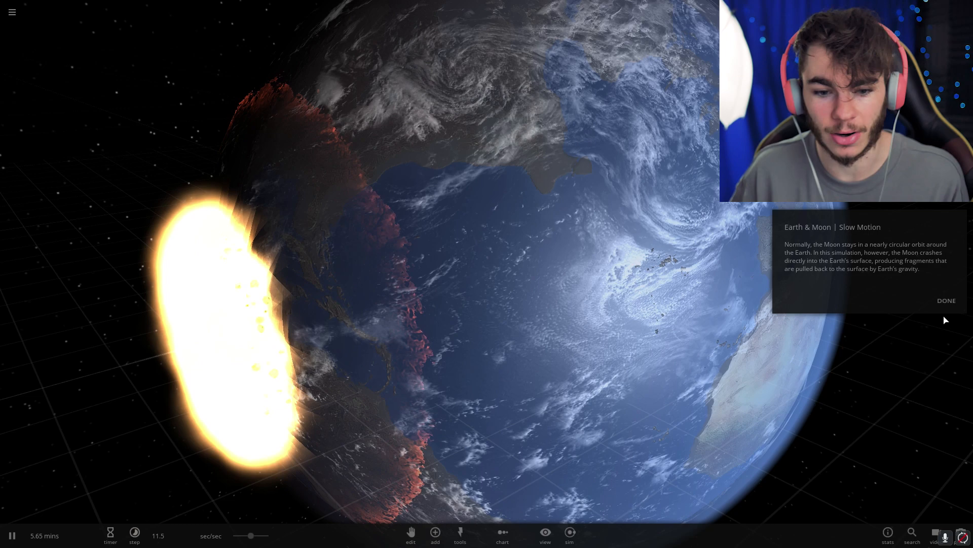
# - Dismiss the simulation description and hide the interface to watch the Moon's impact
pyautogui.click(947, 300)
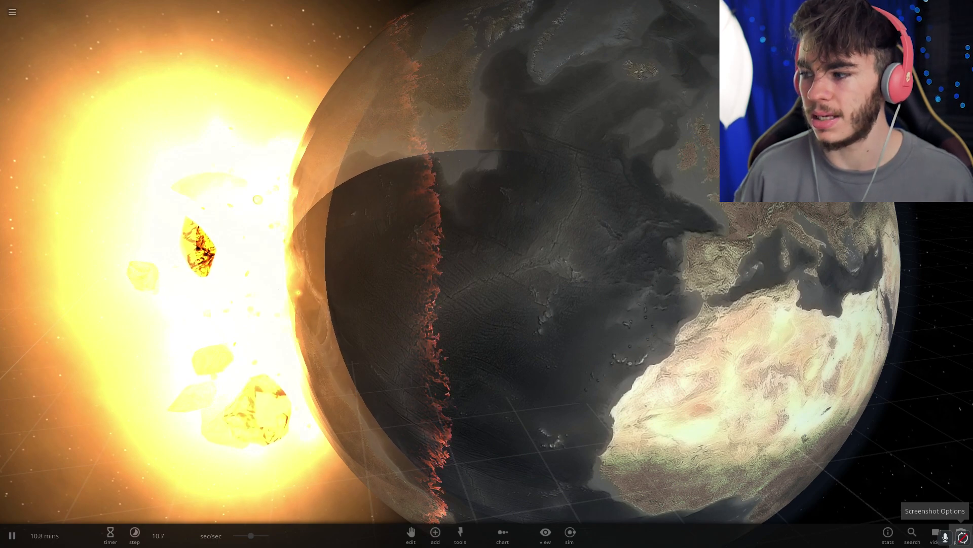
pyautogui.press('Tab')
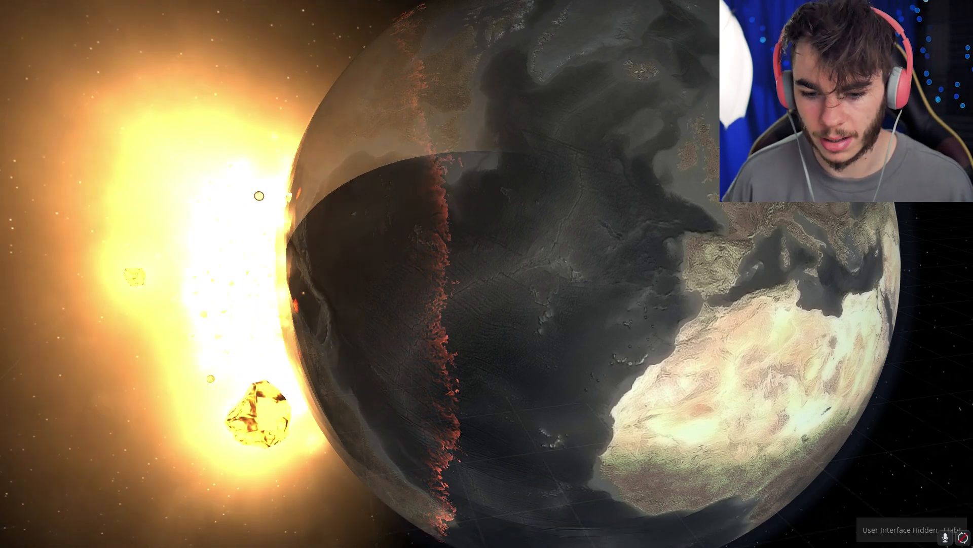
pyautogui.press('Tab')
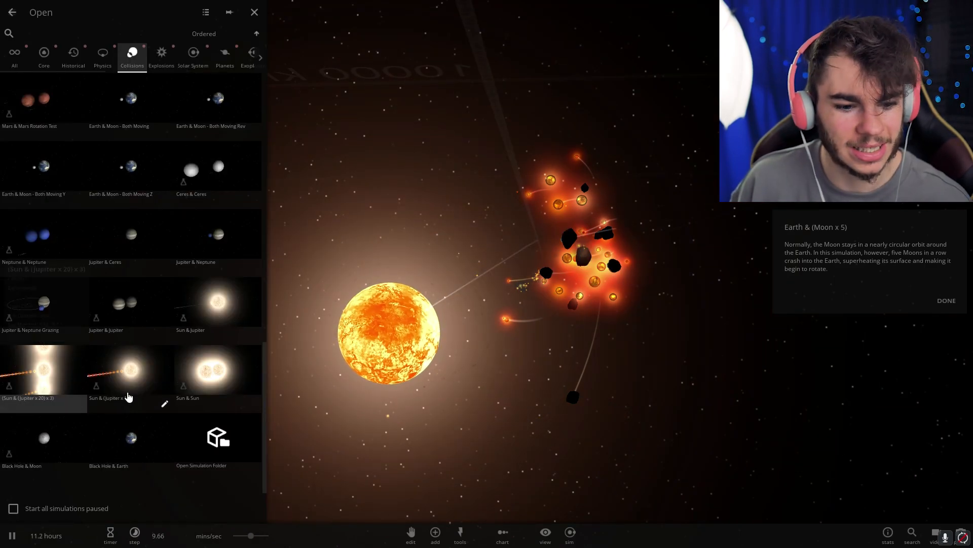
pyautogui.moveTo(126, 448)
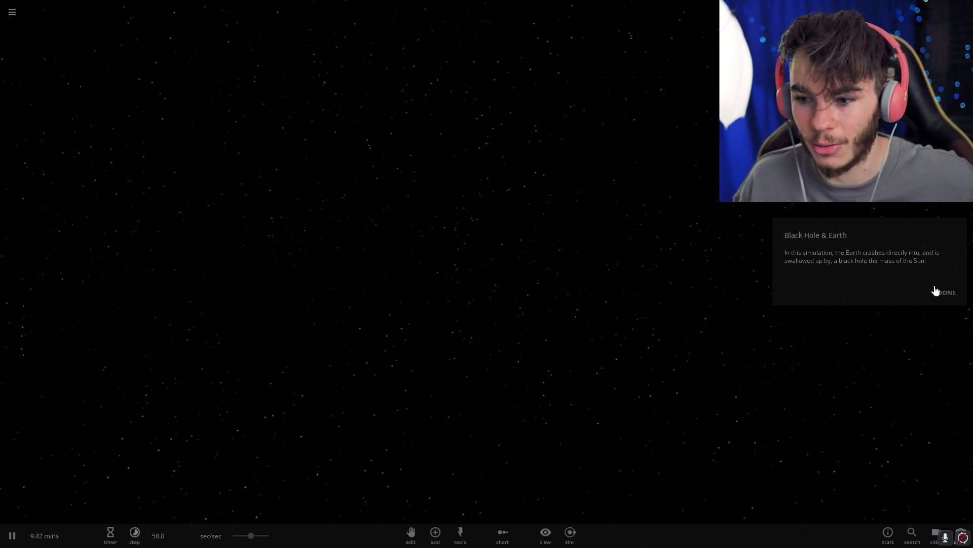
# - Bring up the Stars catalogue in the Add menu for placing stars around the Sun
pyautogui.click(947, 292)
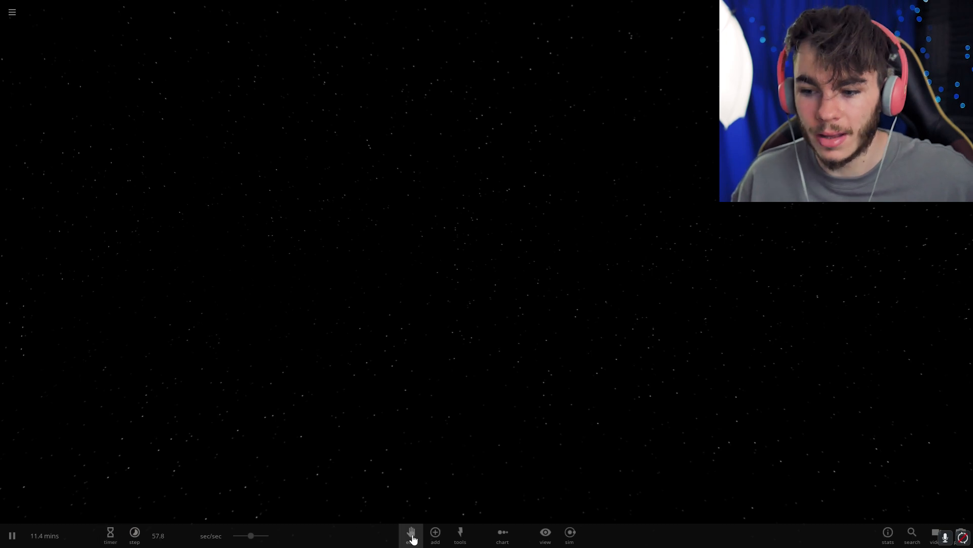
pyautogui.click(434, 532)
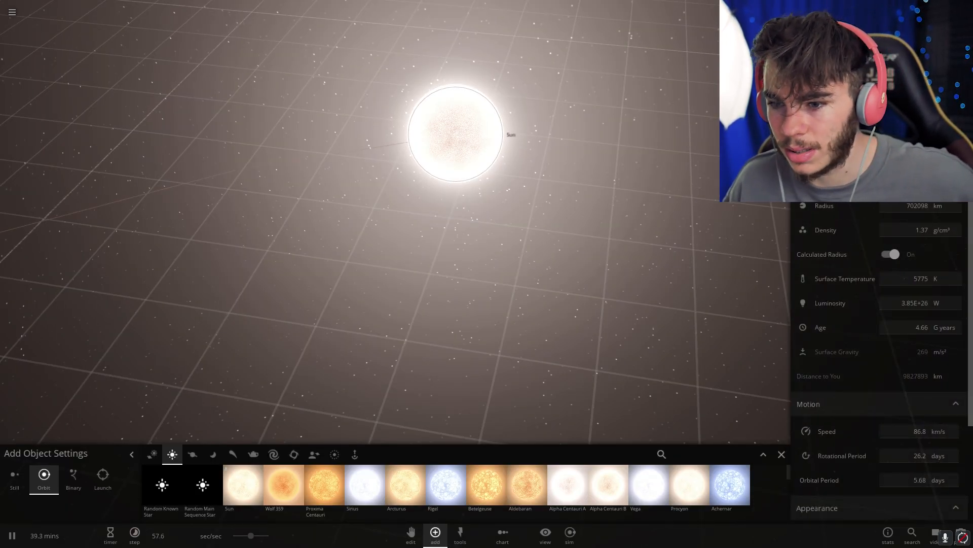
pyautogui.moveTo(914, 205)
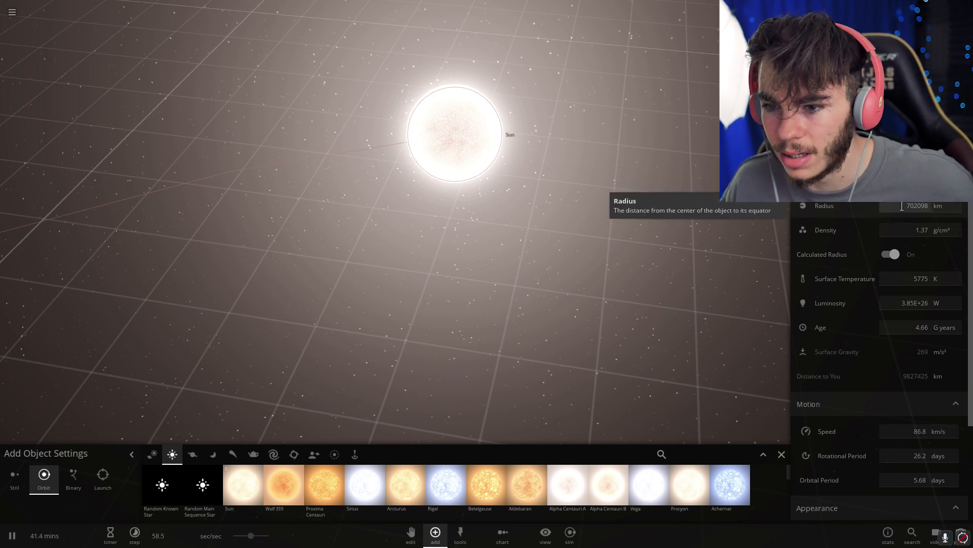
pyautogui.moveTo(925, 241)
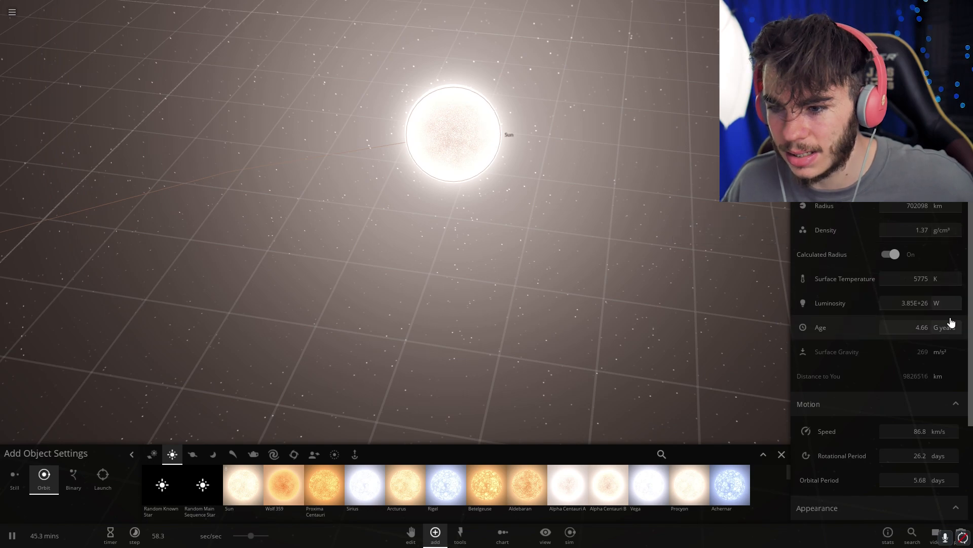
pyautogui.moveTo(941, 288)
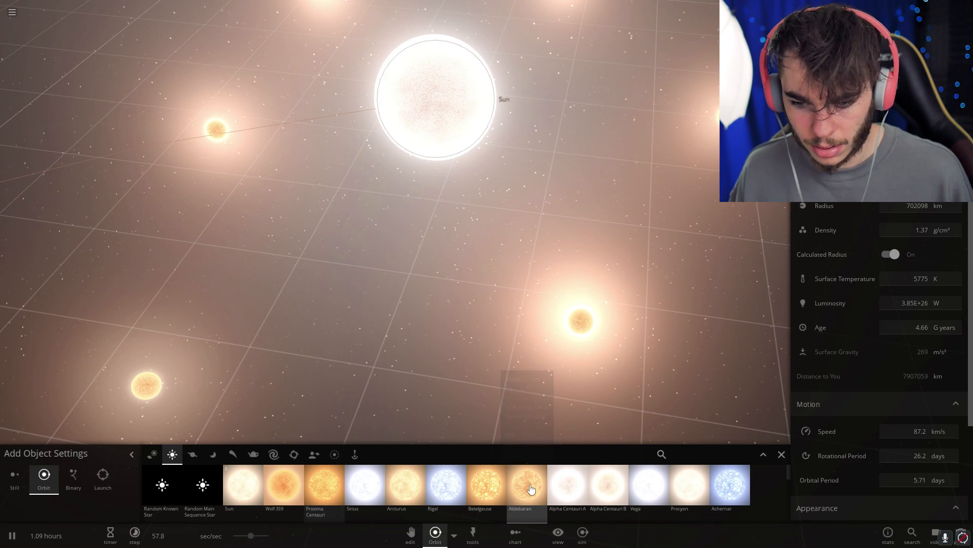
# - Place Vega right next to the Sun and zoom out to see it overlap
pyautogui.click(649, 484)
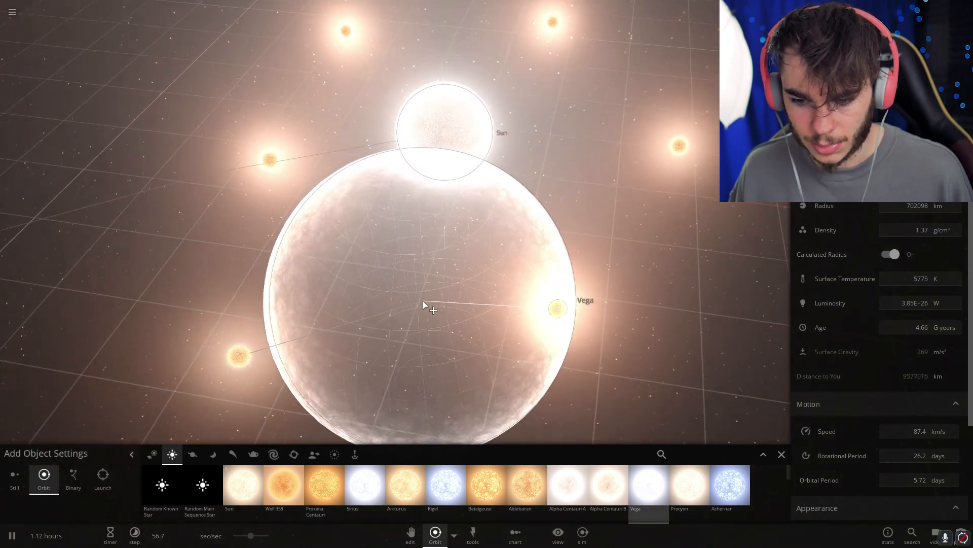
pyautogui.scroll(-3)
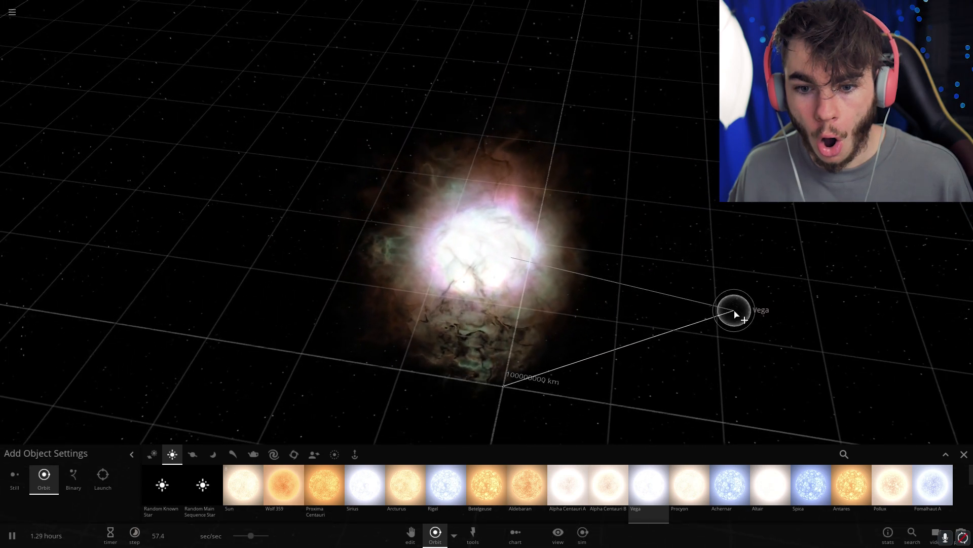
# - Toggle the interface while Vega tears the Sun apart into a gas cloud
pyautogui.press('Tab')
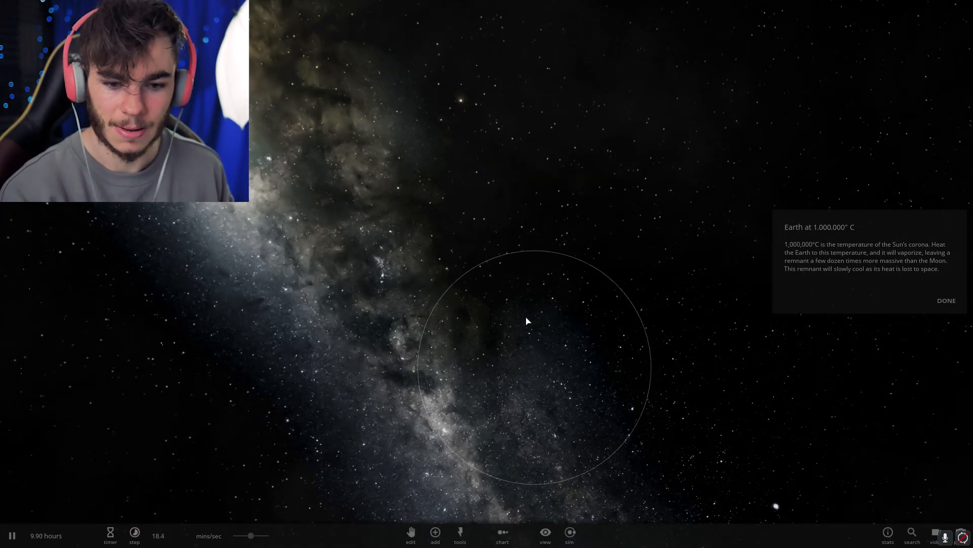
# - Toggle the interface while Earth at 1,000,000° C vaporizes into empty space
pyautogui.press('Tab')
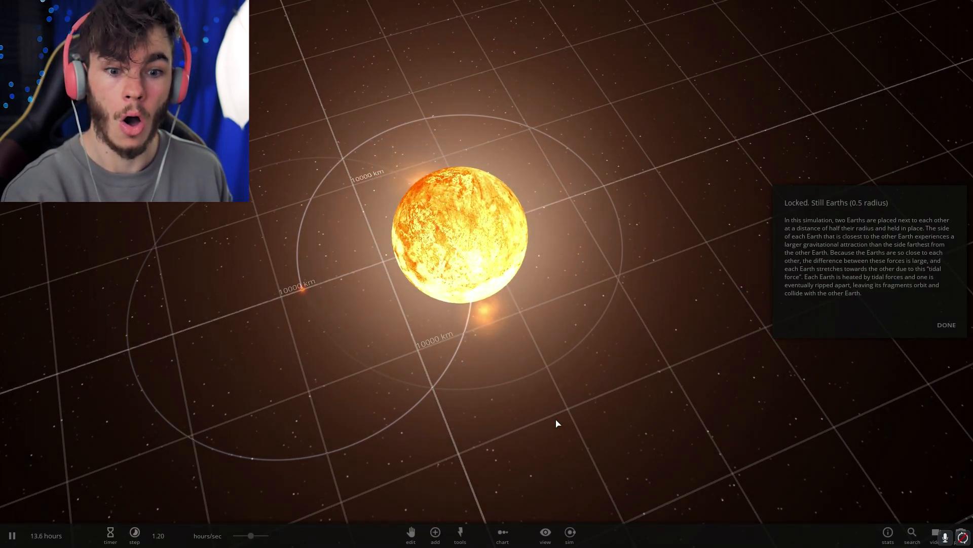
# - Hide and restore the interface while the locked Earths collapse into one molten body
pyautogui.press('Tab')
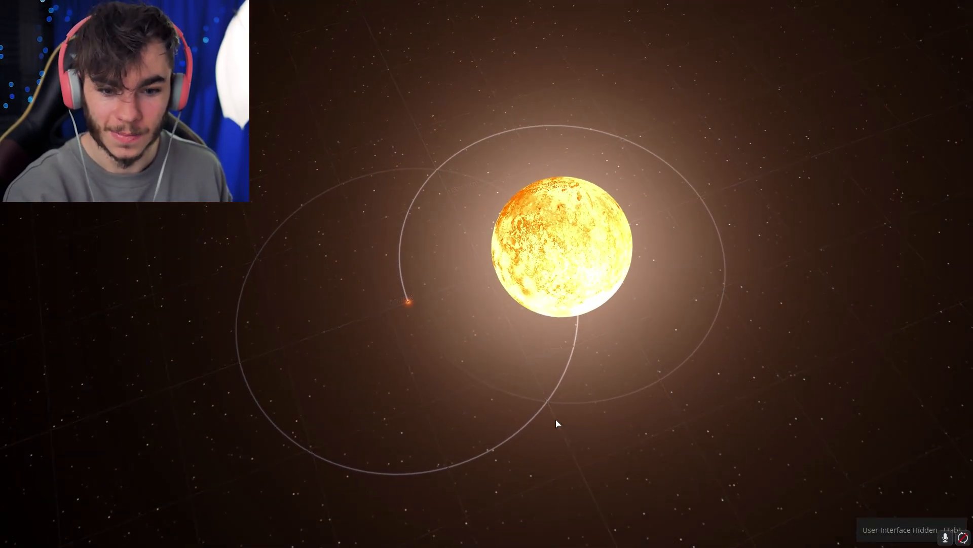
pyautogui.press('Tab')
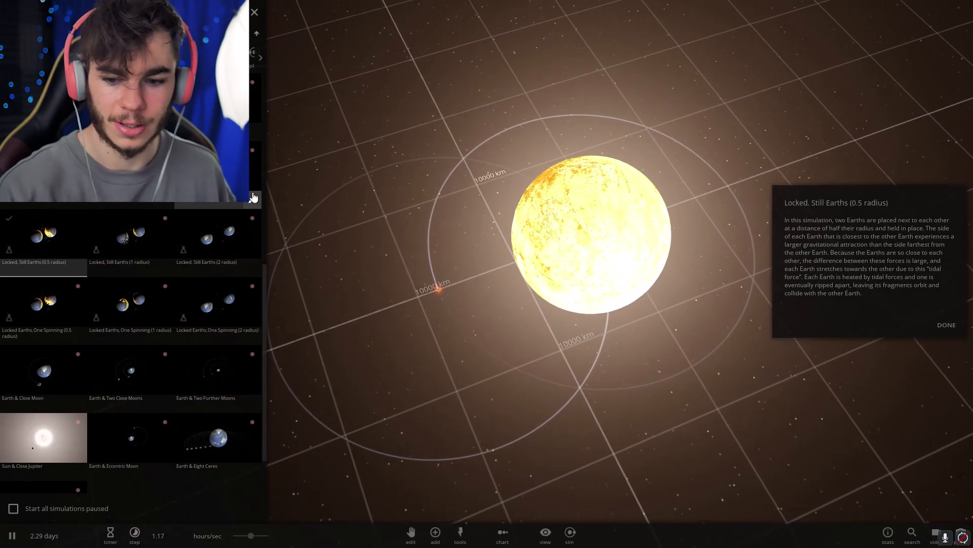
pyautogui.moveTo(253, 197)
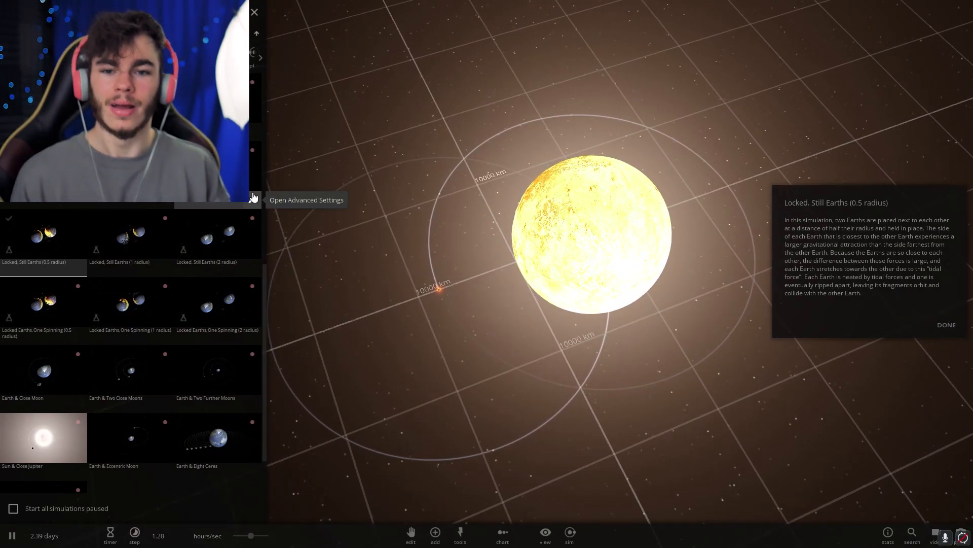